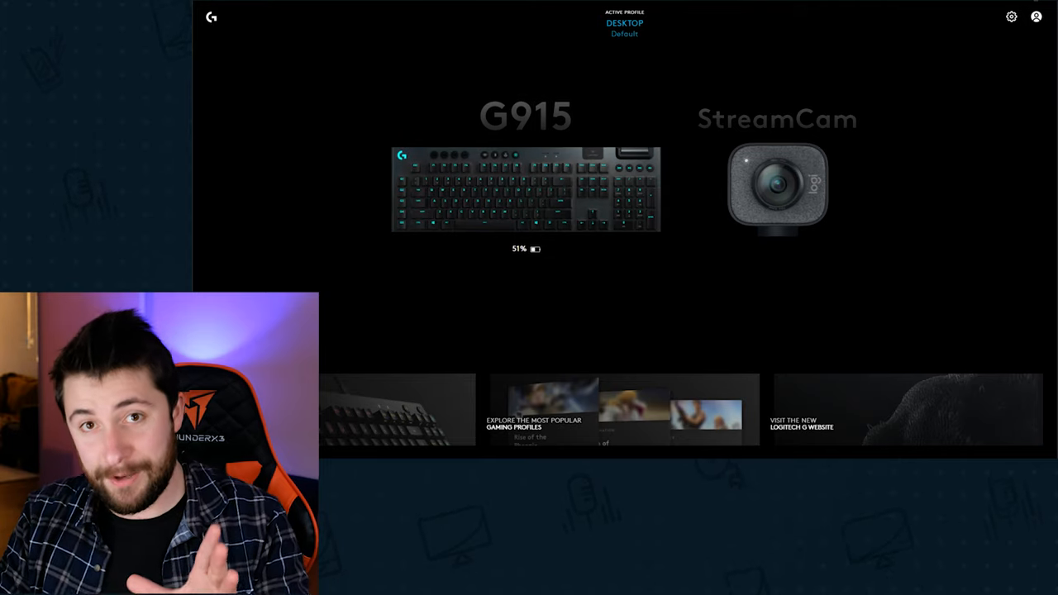
- Select the G915 keyboard on the home screen to reach its LIGHTSYNC settings
{"action": "left_click", "coordinate": [526, 191]}
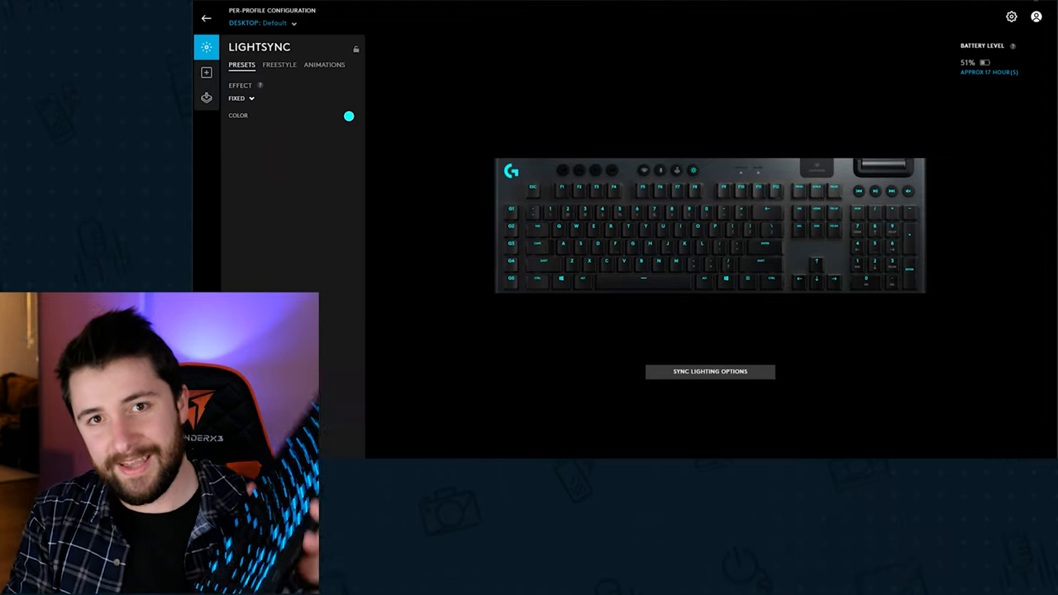
- Try the Color Wave and other preset effects from the Effect dropdown
{"action": "left_click", "coordinate": [240, 98]}
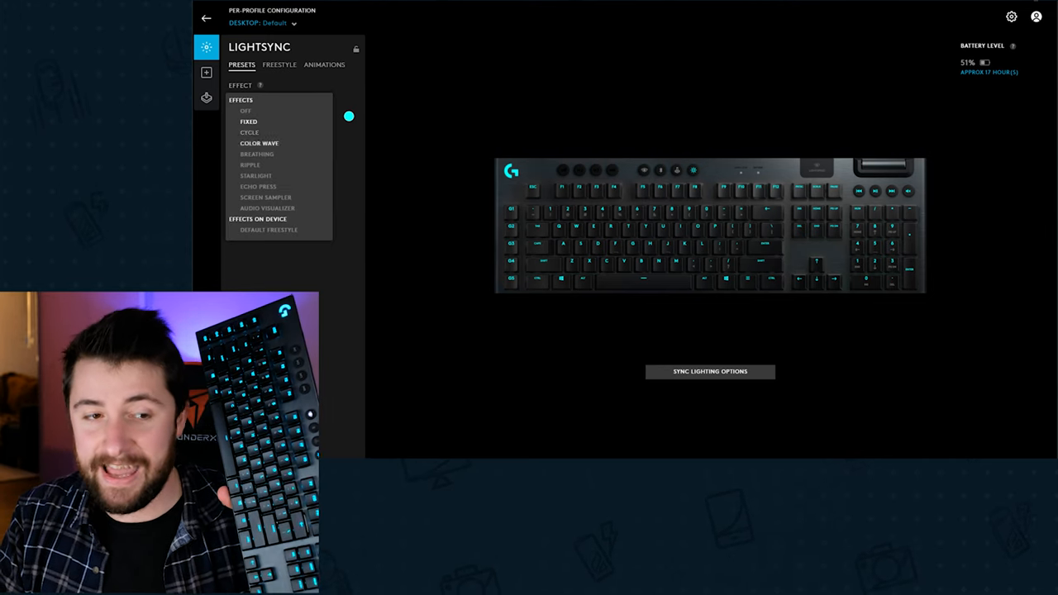
{"action": "left_click", "coordinate": [259, 143]}
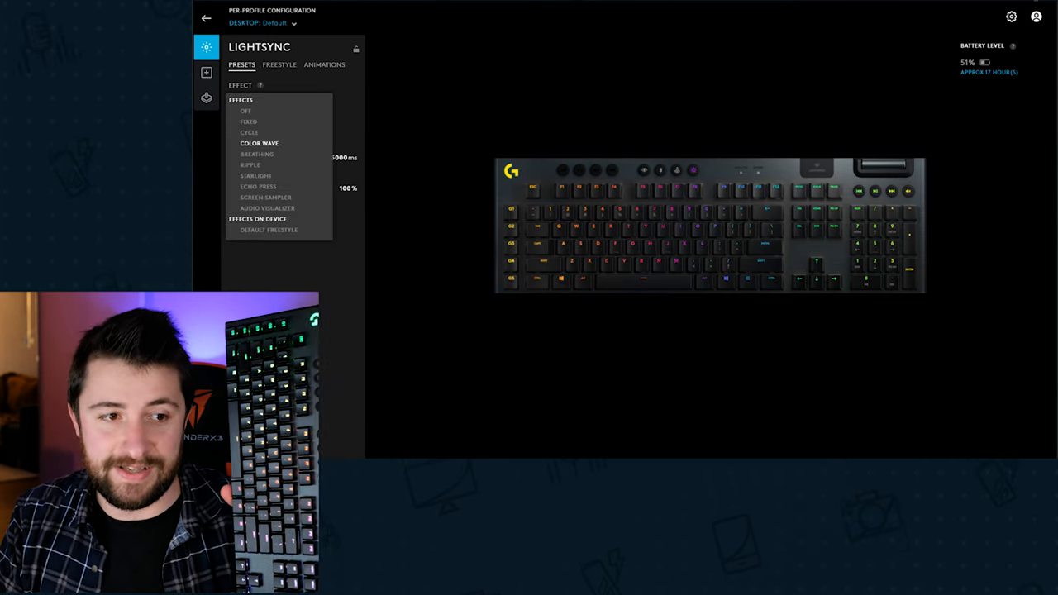
{"action": "left_click", "coordinate": [257, 154]}
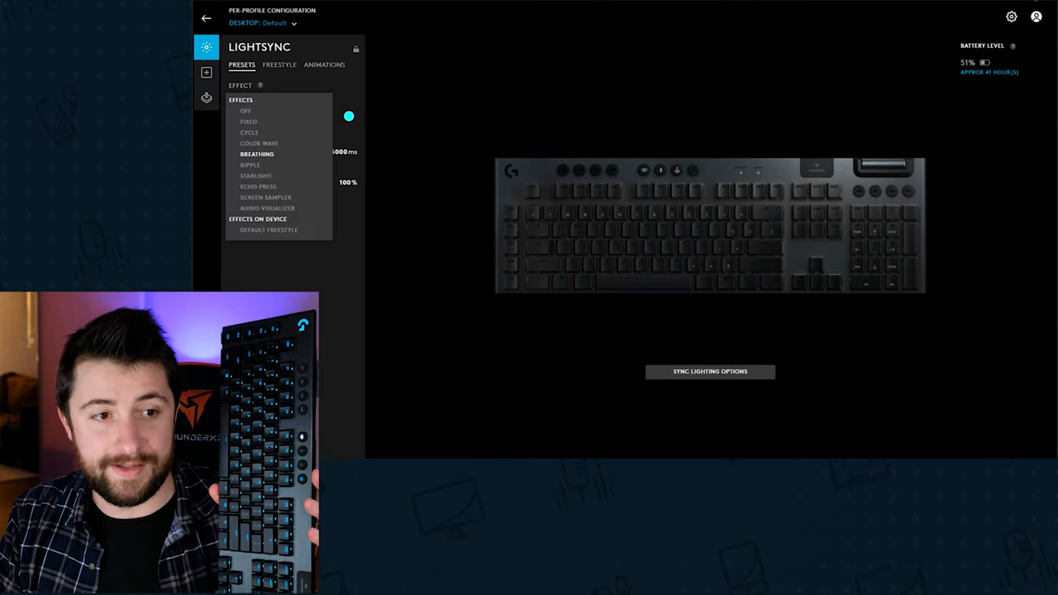
{"action": "left_click", "coordinate": [258, 186]}
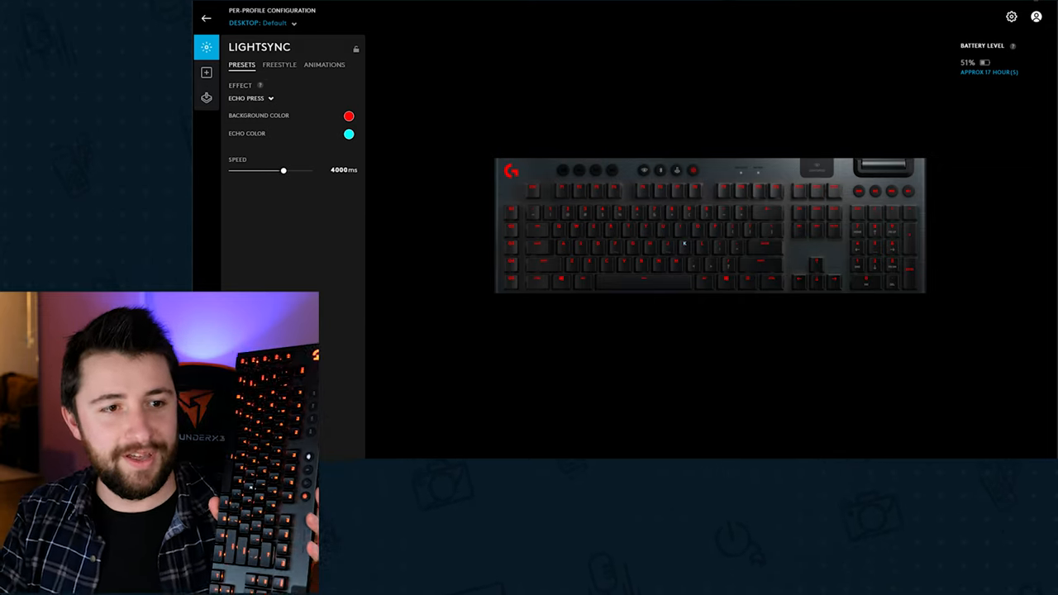
{"action": "left_click", "coordinate": [251, 97]}
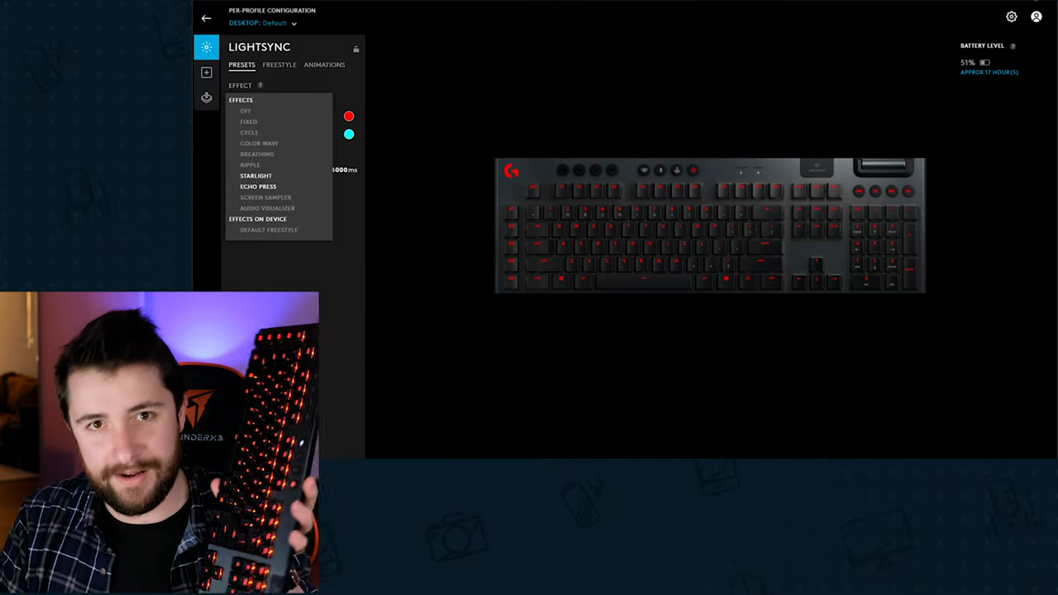
- Move through the Freestyle and Animations lighting modes to the community profiles
{"action": "left_click", "coordinate": [279, 65]}
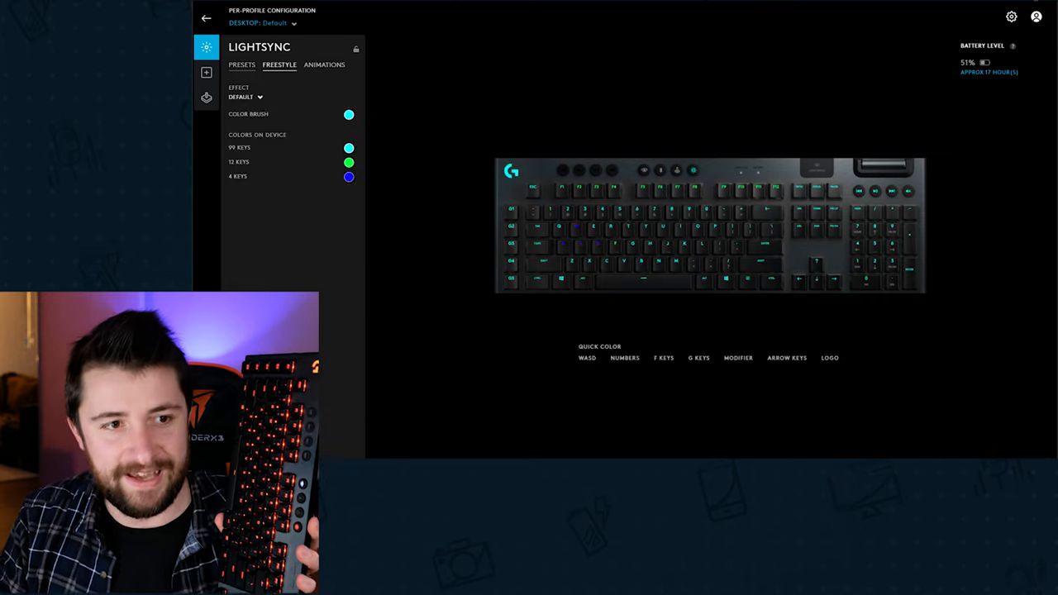
{"action": "left_click", "coordinate": [324, 64]}
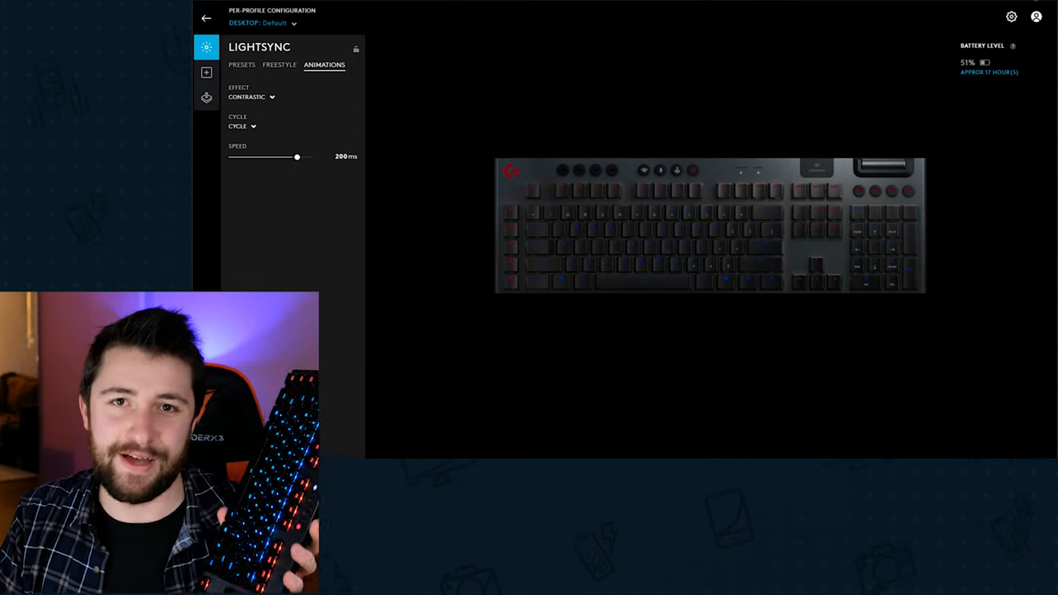
{"action": "left_click", "coordinate": [206, 18]}
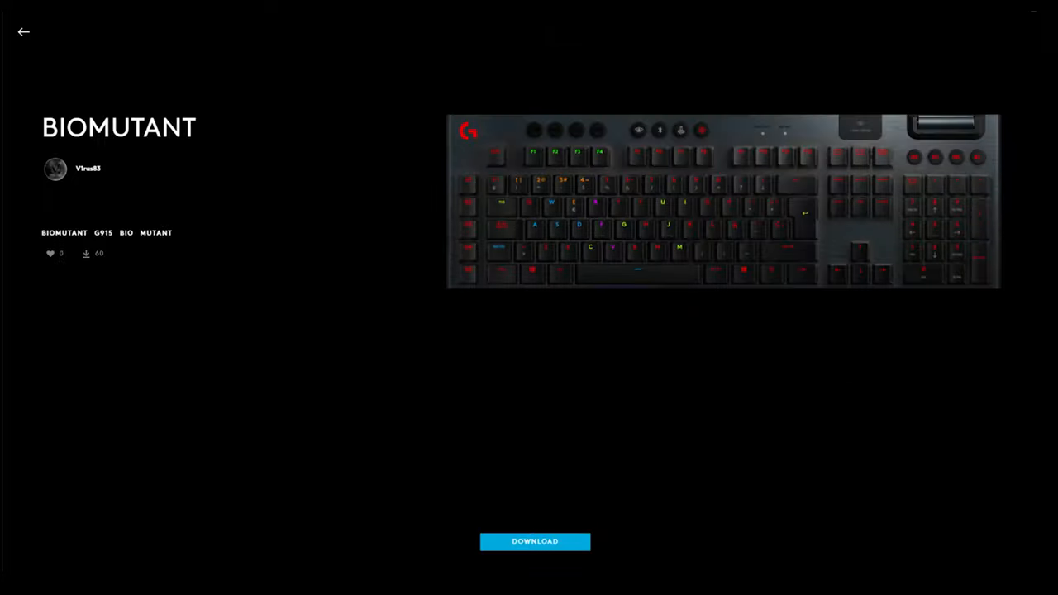
- Return from the BIOMUTANT profile to the G915 community list and back to lighting settings
{"action": "left_click", "coordinate": [23, 31]}
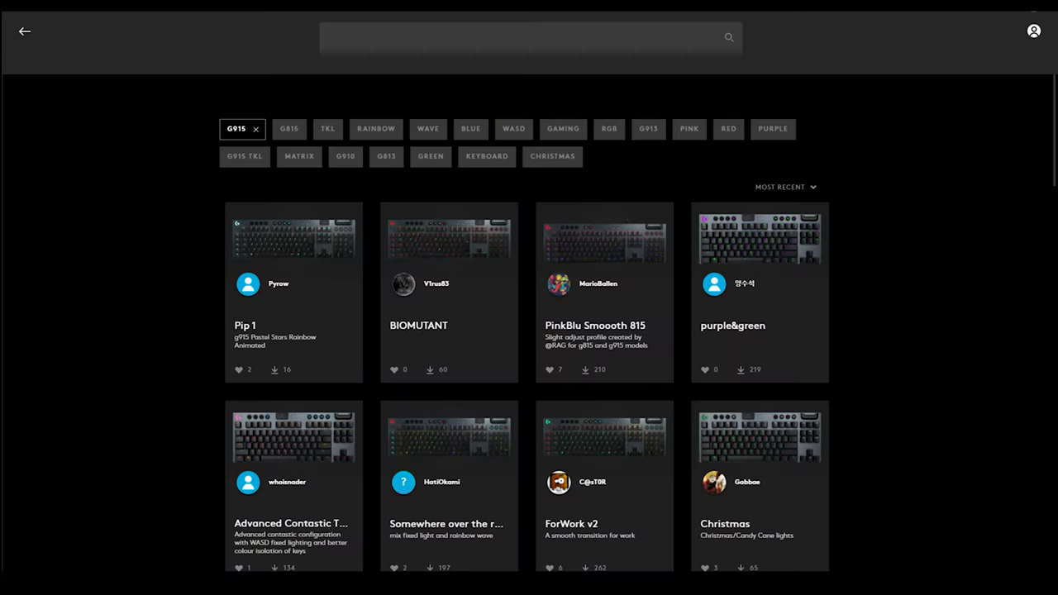
{"action": "left_click", "coordinate": [604, 240]}
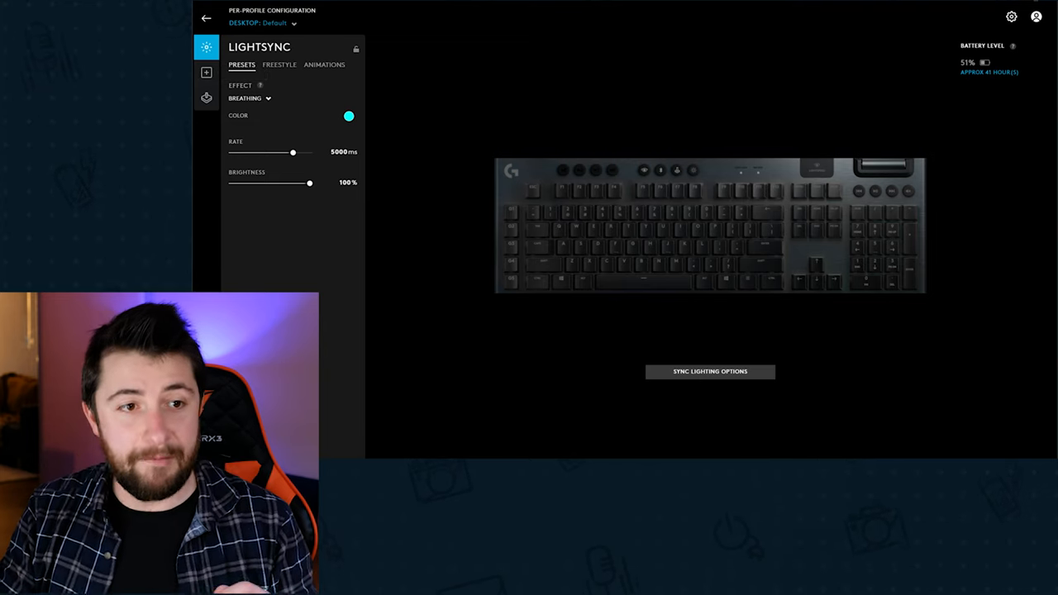
- Switch from lighting to the G915's key Assignments with the Actions list shown
{"action": "left_click", "coordinate": [248, 98]}
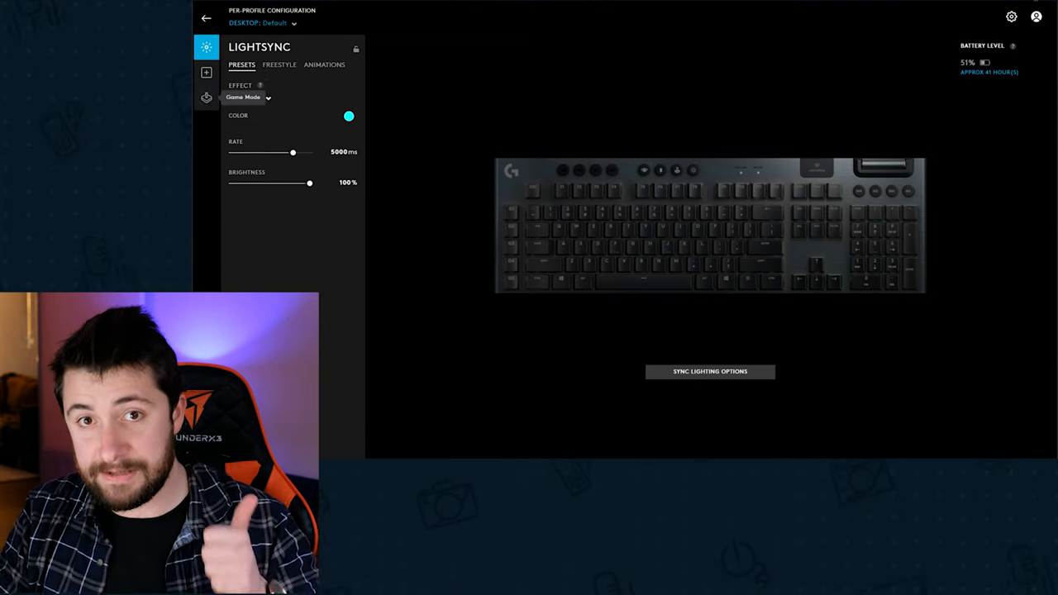
{"action": "left_click", "coordinate": [207, 72]}
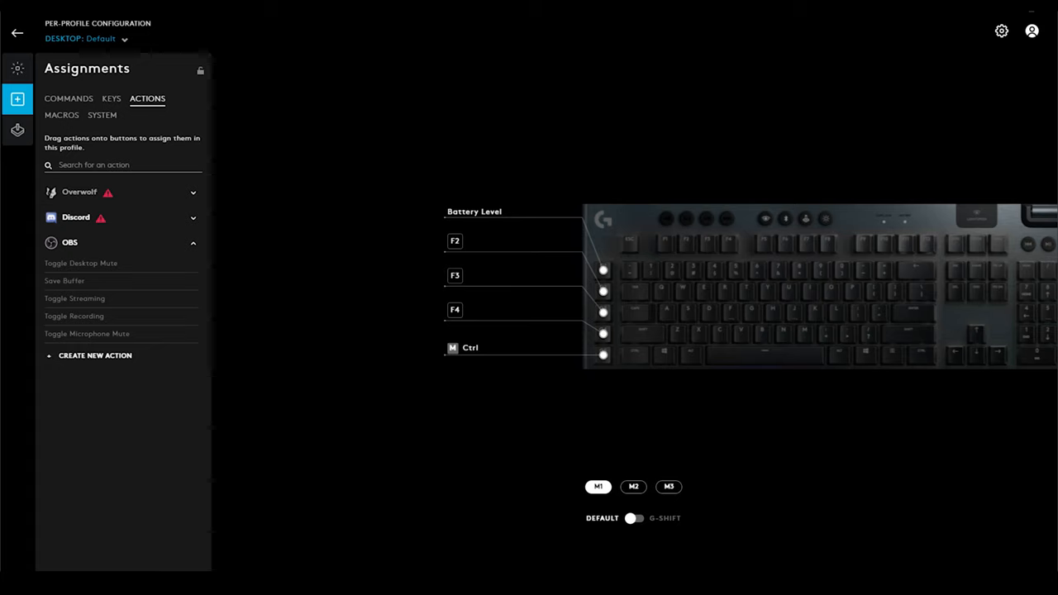
- Expand the Overwolf actions header to reveal its capture and streaming actions
{"action": "left_click", "coordinate": [78, 192]}
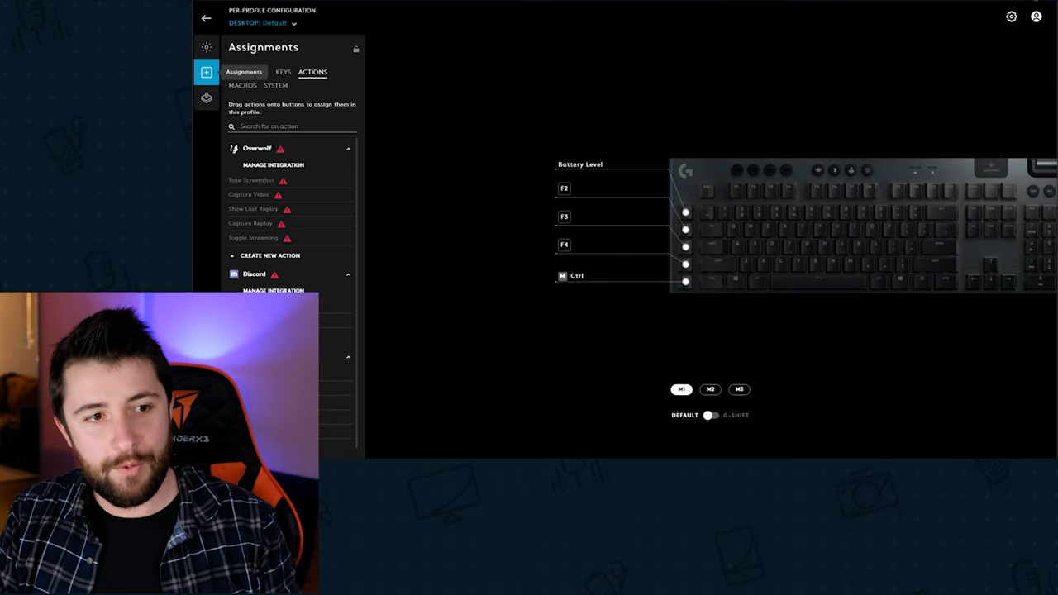
{"action": "left_click", "coordinate": [206, 97]}
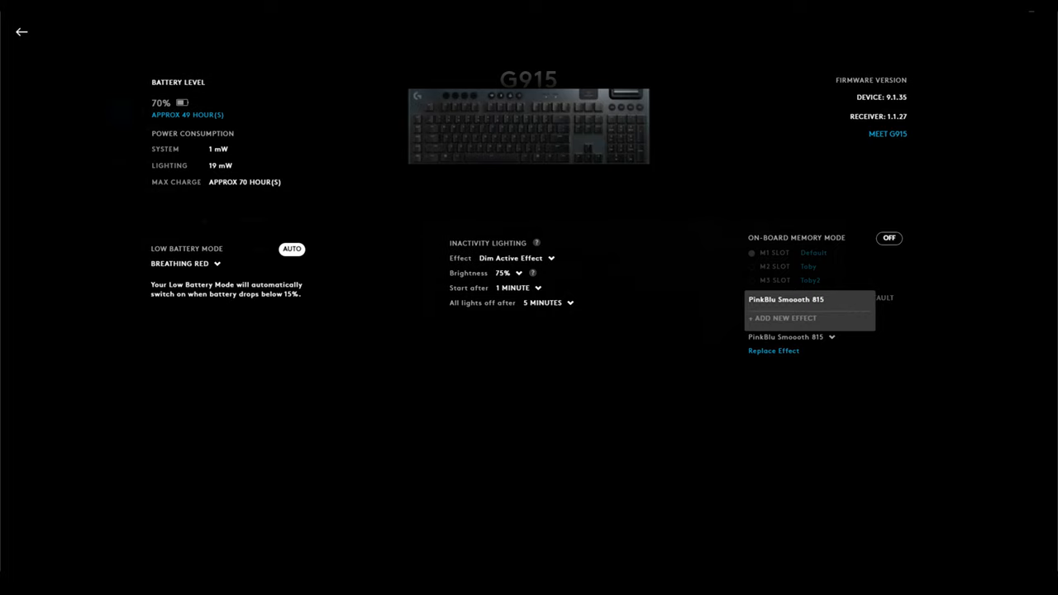
- Add Verticool as the stored on-device effect and switch On-Board Memory Mode to ON
{"action": "left_click", "coordinate": [790, 336]}
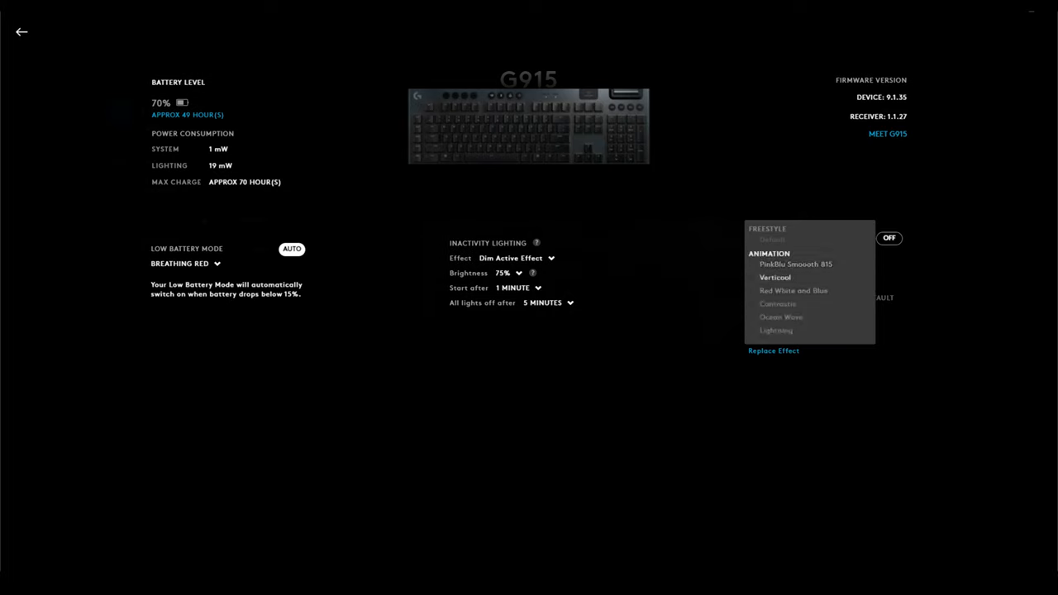
{"action": "left_click", "coordinate": [774, 277]}
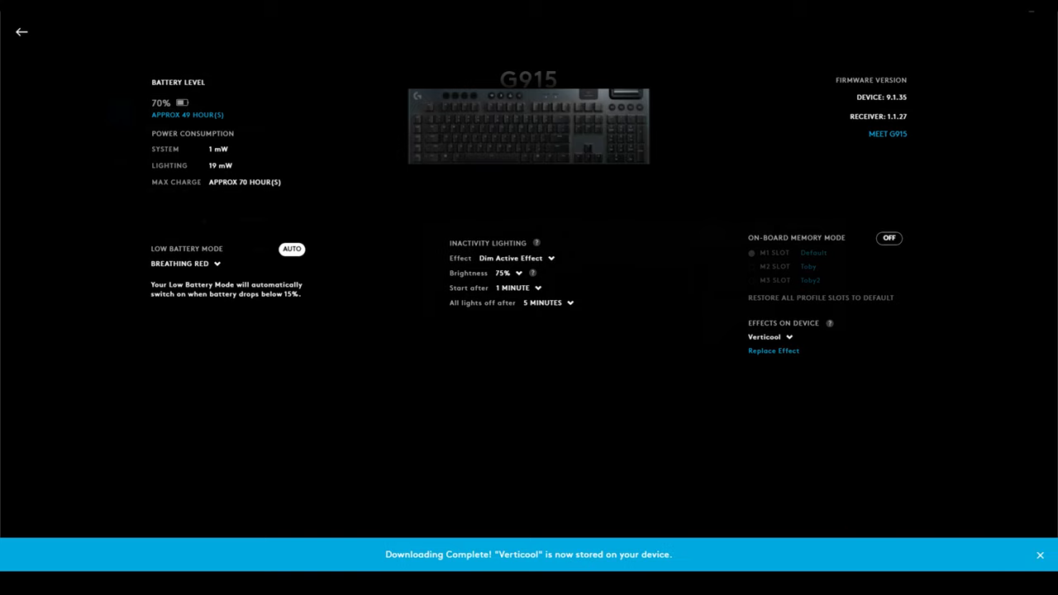
{"action": "left_click", "coordinate": [888, 238]}
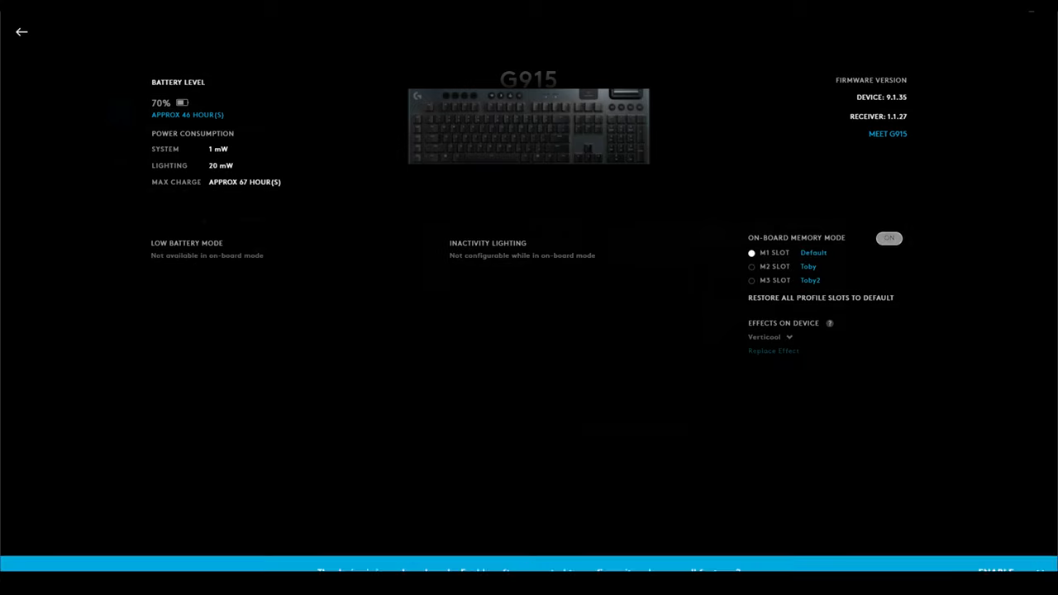